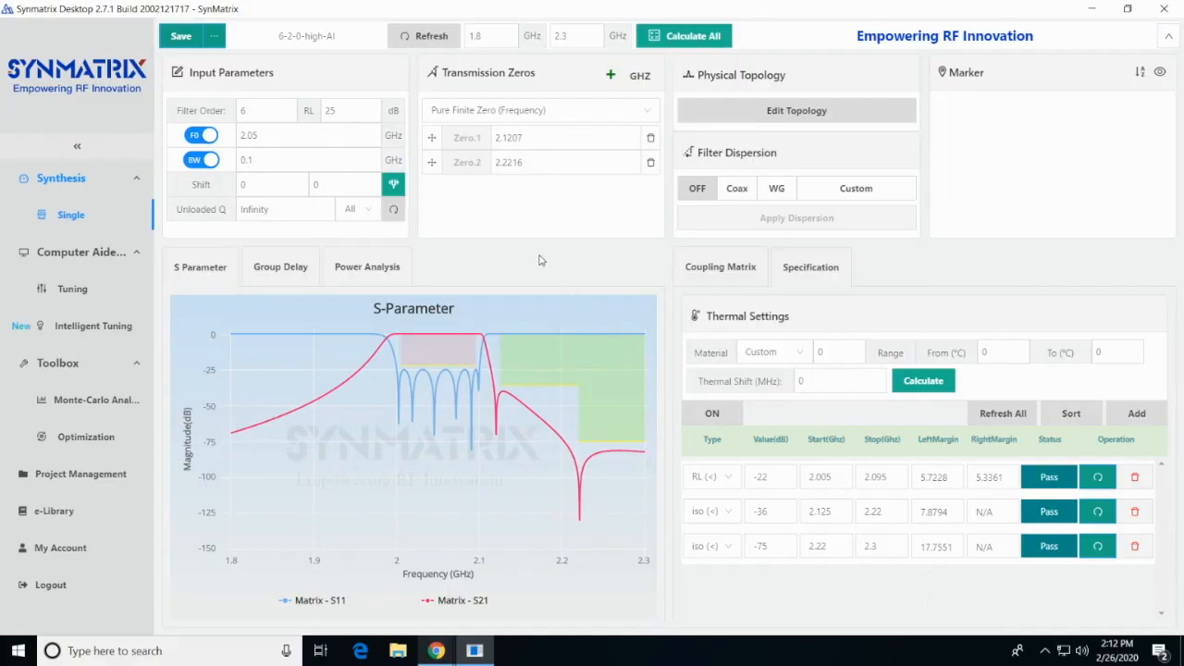
# Save the synthesized sixth-order, two-zero filter design from the Synthesis Single page
pyautogui.click(796, 111)
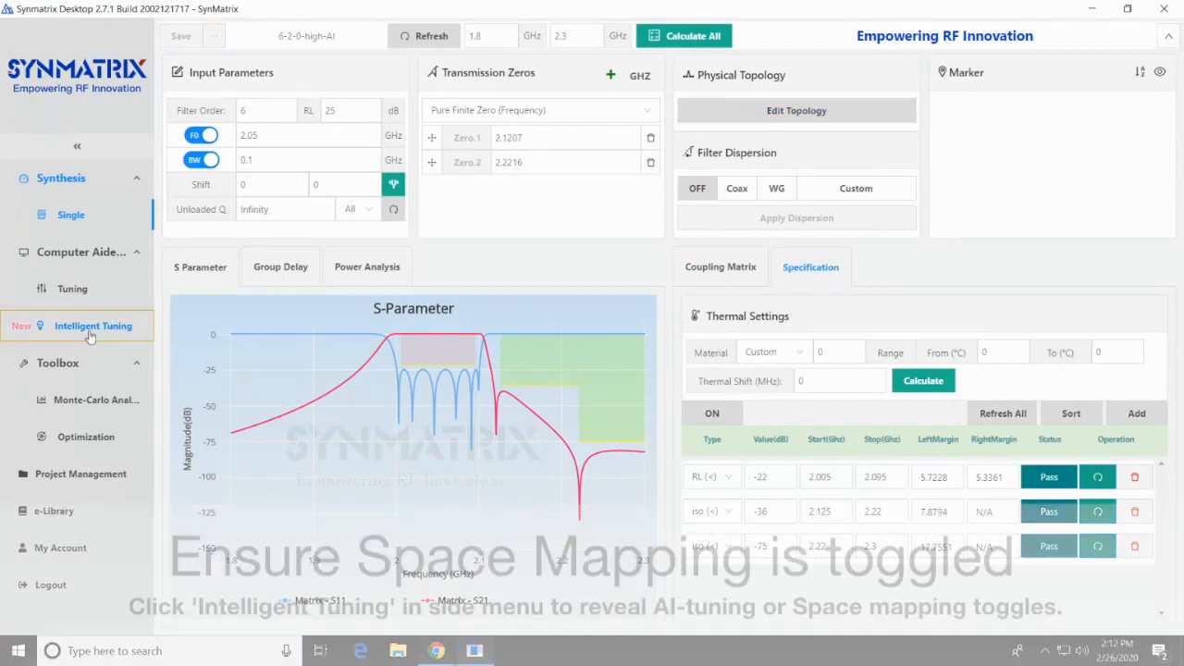
# Load the 6-2-0-high HFSS project into Intelligent Tuning and map its dimensions to matrix parameters with bounds
pyautogui.click(92, 326)
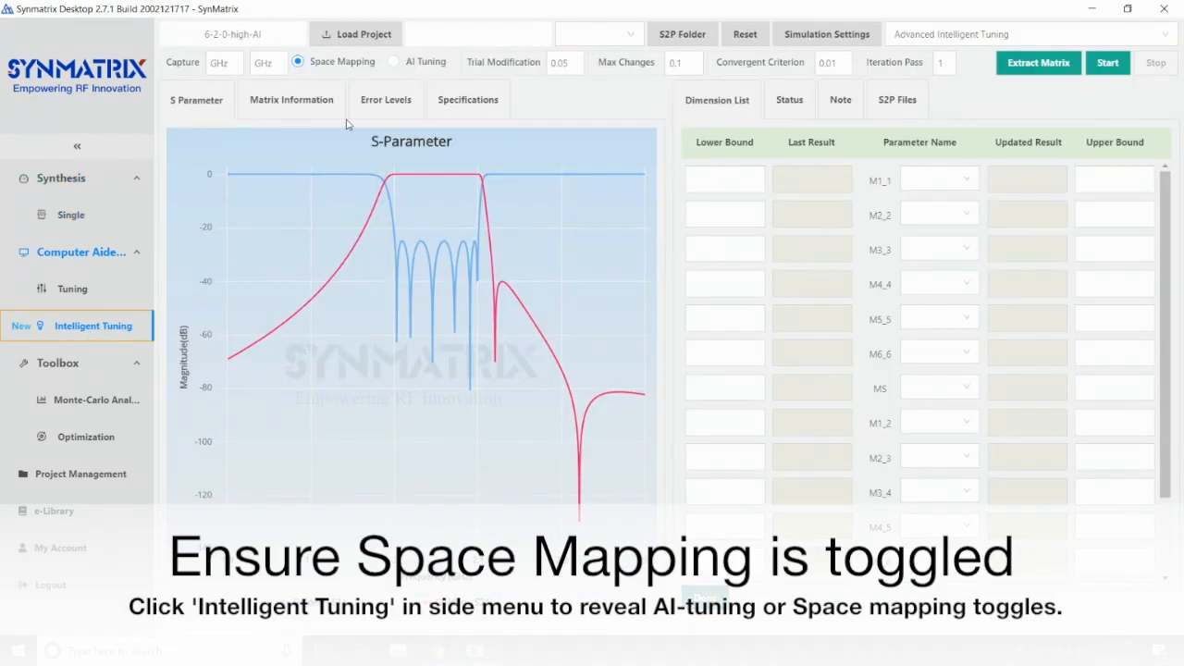
pyautogui.moveTo(968, 33)
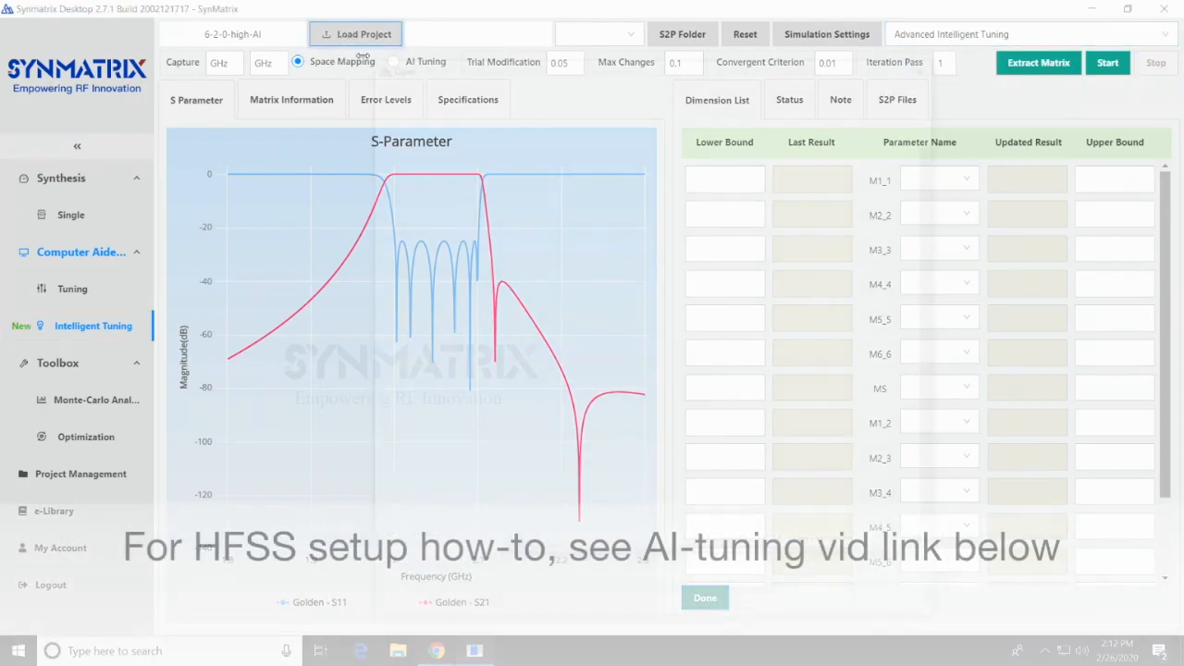
pyautogui.click(355, 33)
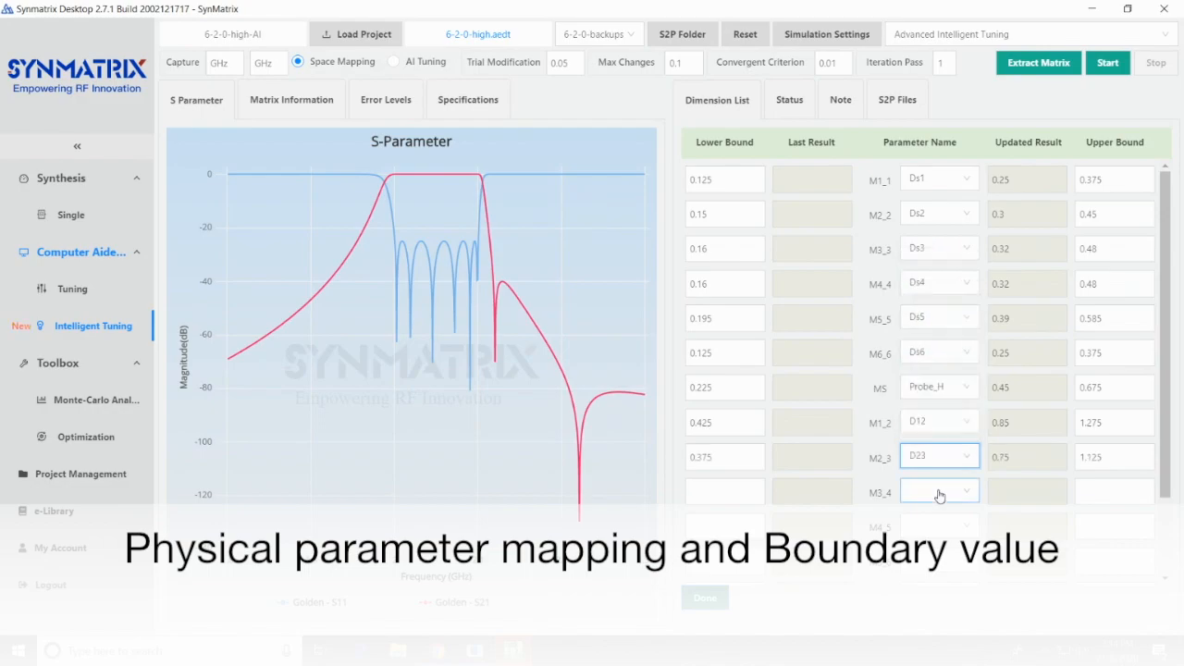
pyautogui.scroll(-3)
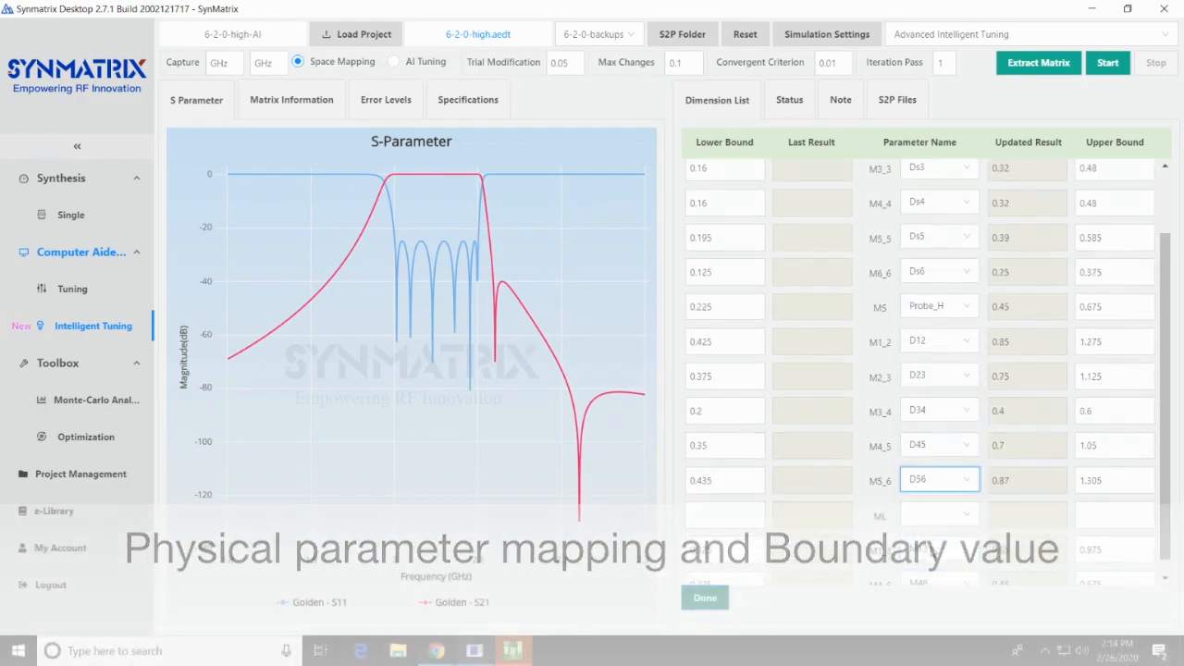
pyautogui.click(564, 63)
pyautogui.write('0.025')
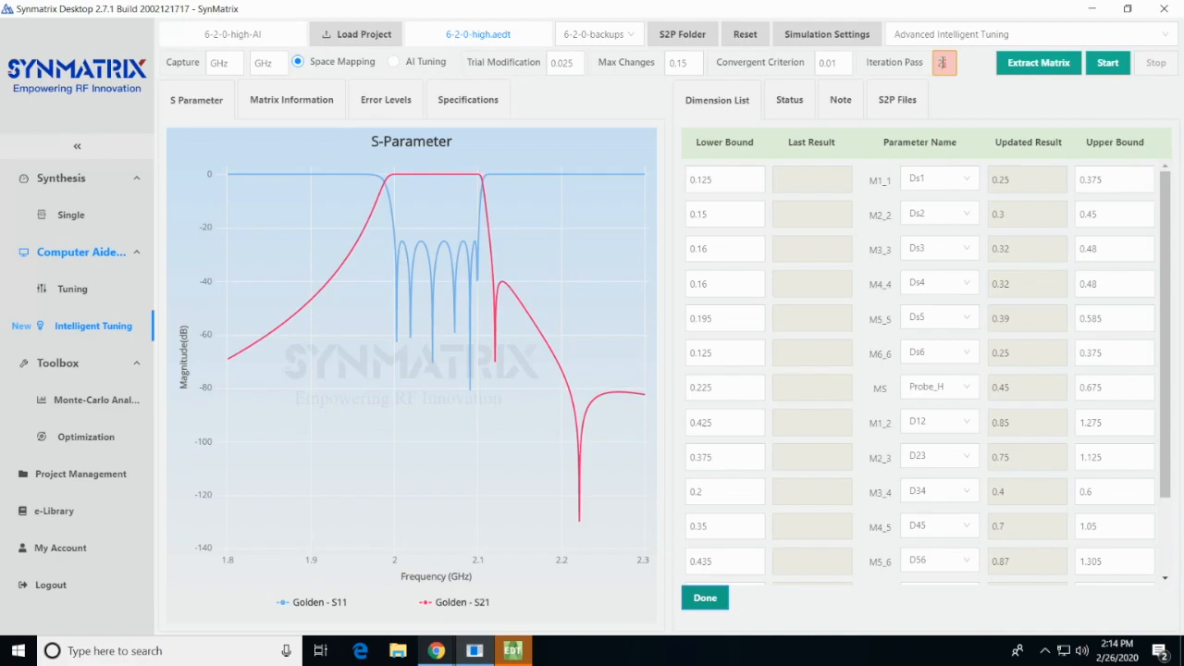
# Set the Iteration Pass count to 22, giving 15 initial training runs
pyautogui.click(940, 63)
pyautogui.write('22')
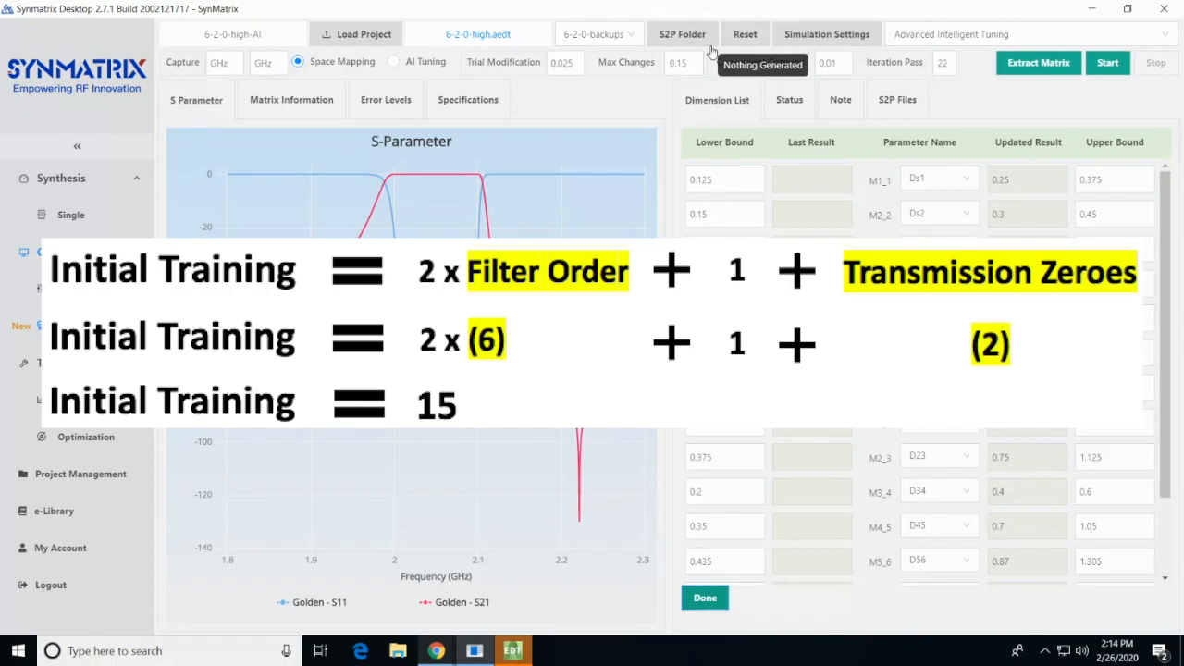
# Save the Simulation Settings and confirm Done on the Dimension List so HFSS starts simulating
pyautogui.click(825, 34)
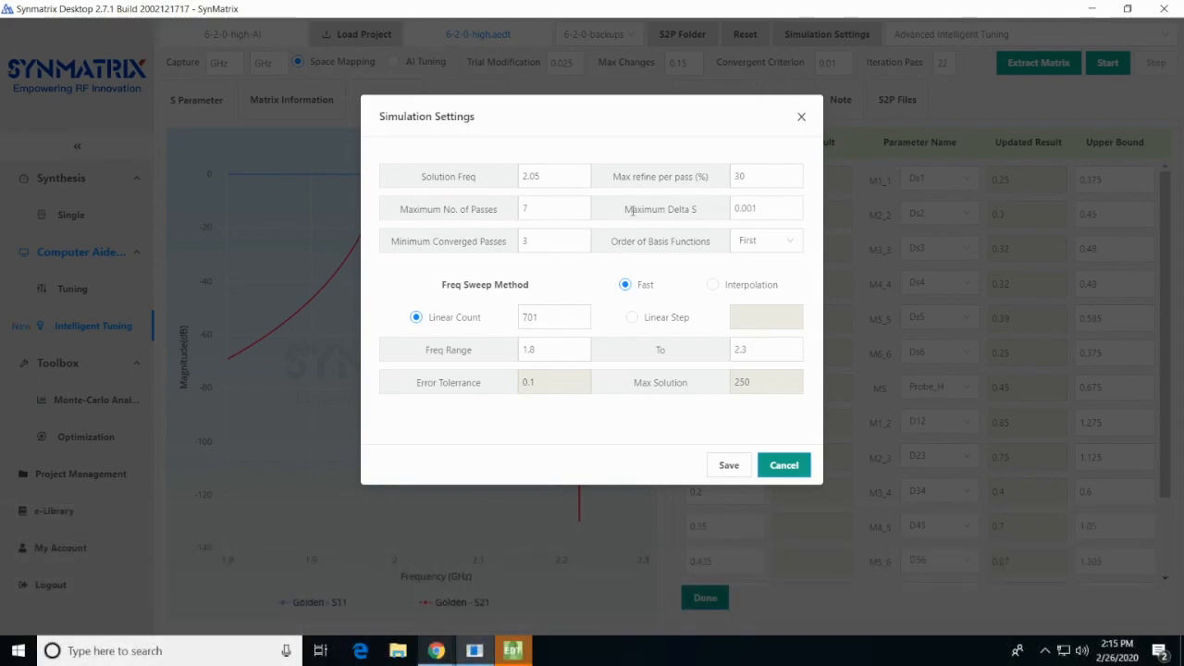
pyautogui.click(729, 464)
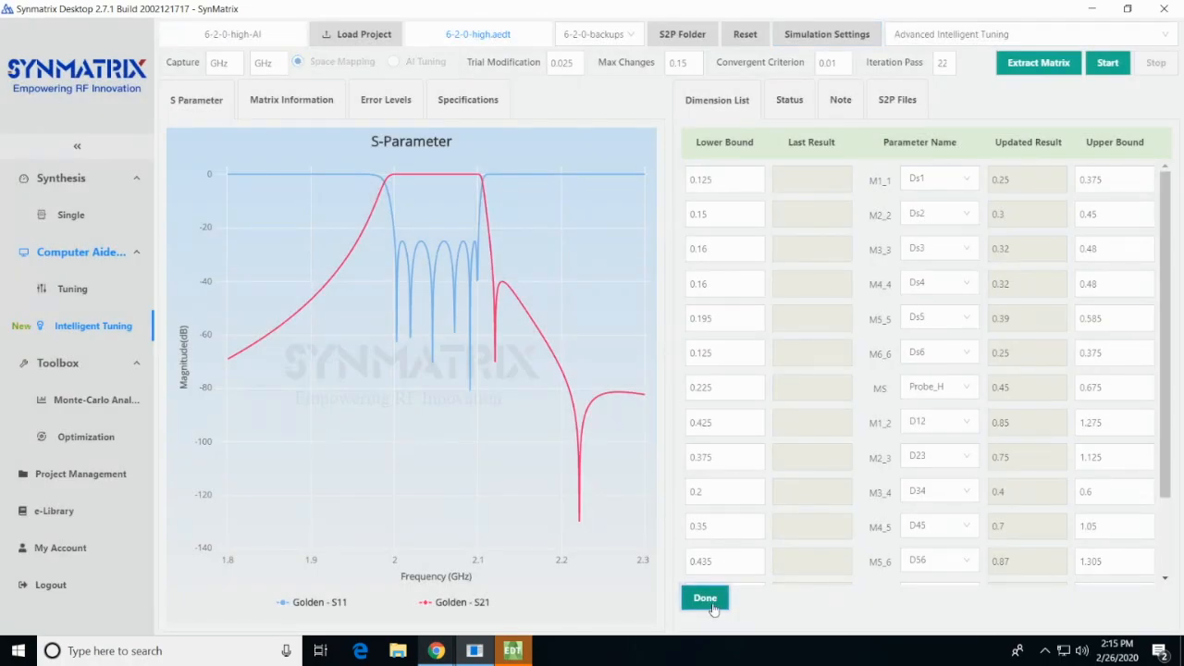
pyautogui.click(704, 597)
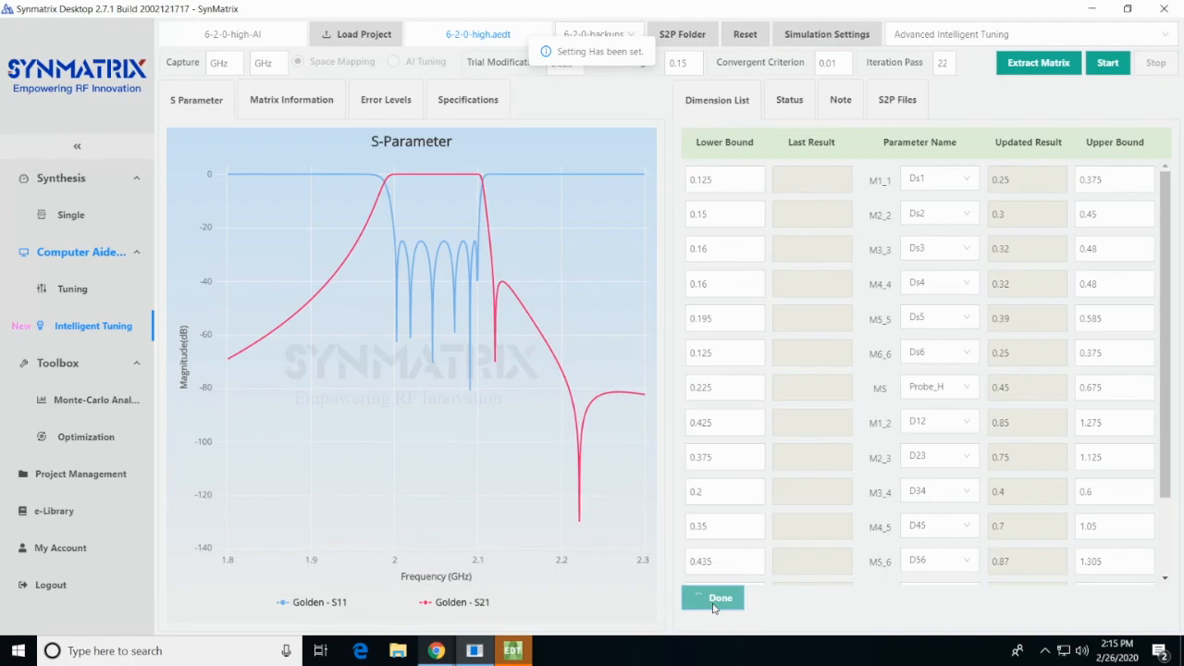
pyautogui.click(712, 598)
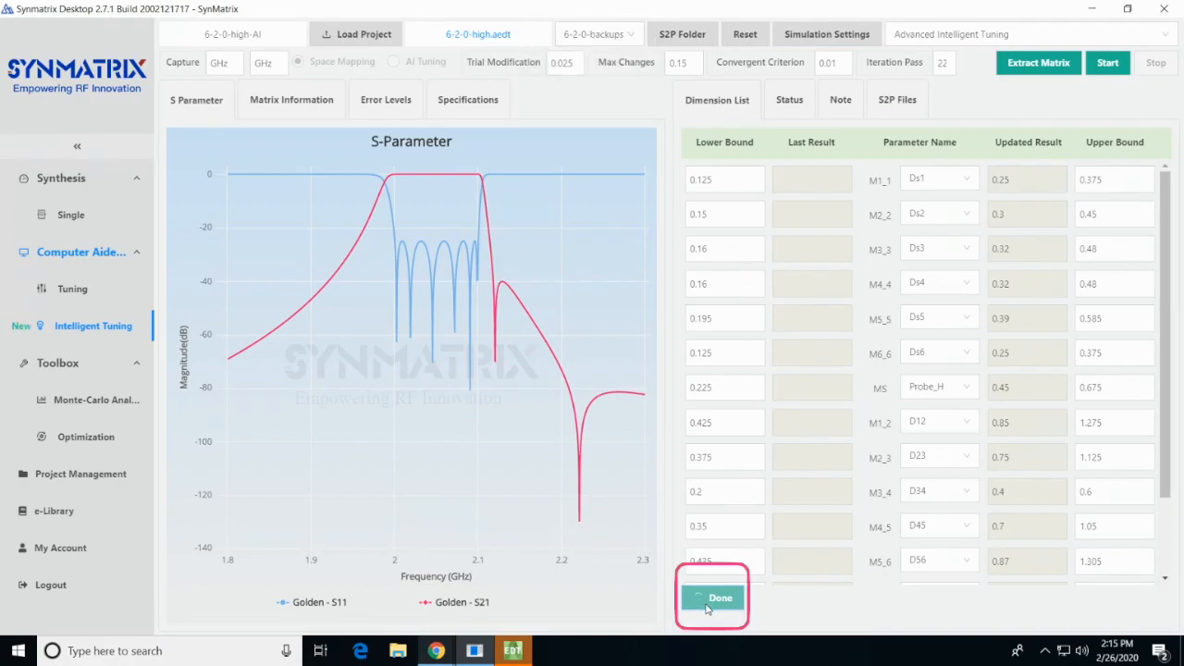
pyautogui.click(714, 596)
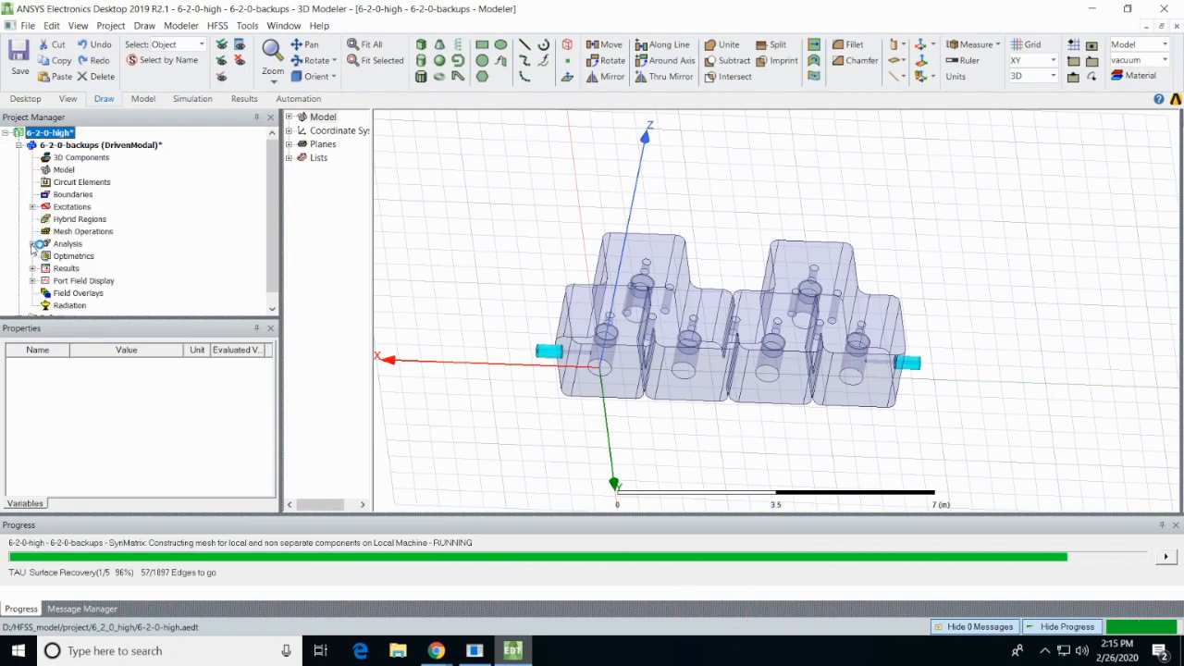
# Wait in ANSYS Electronics Desktop for the 6-2-0 HFSS analysis to complete
pyautogui.click(34, 244)
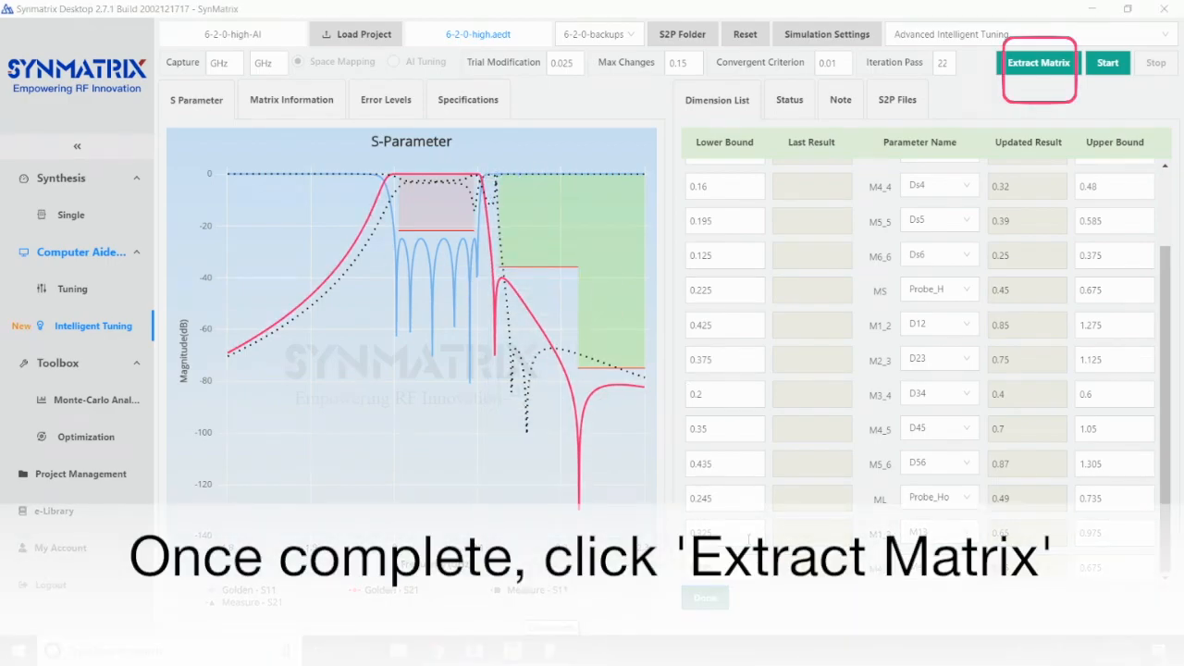
# Extract the coupling matrix from the simulated response and start the automatic tuning run
pyautogui.click(1037, 63)
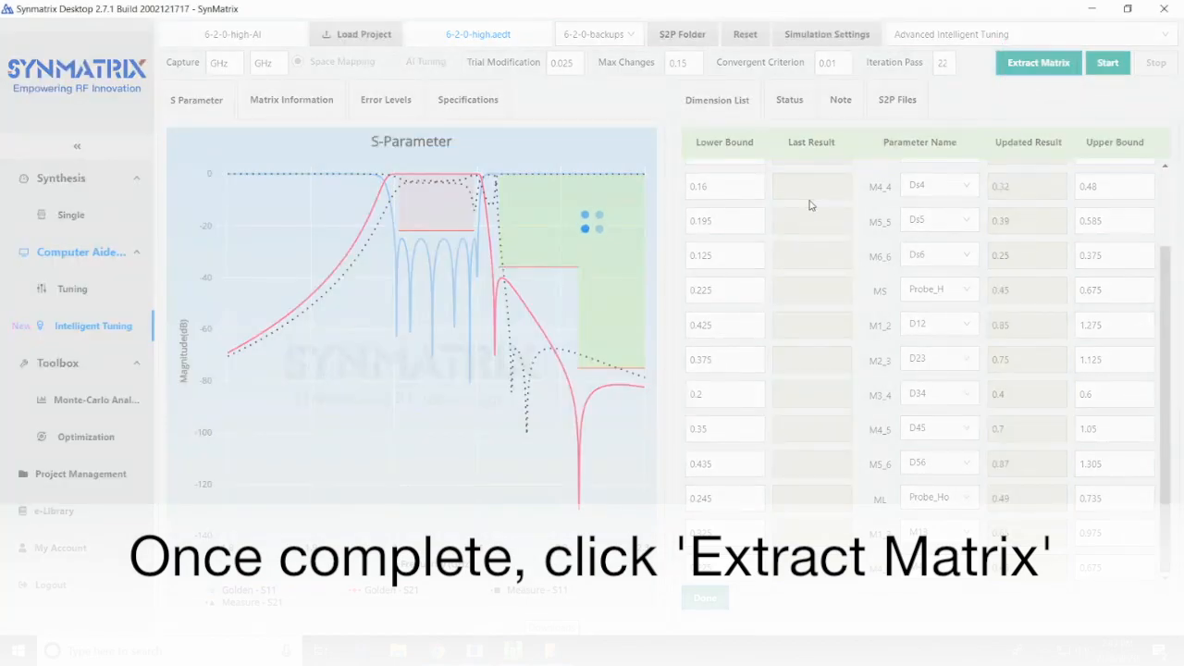
pyautogui.click(1036, 63)
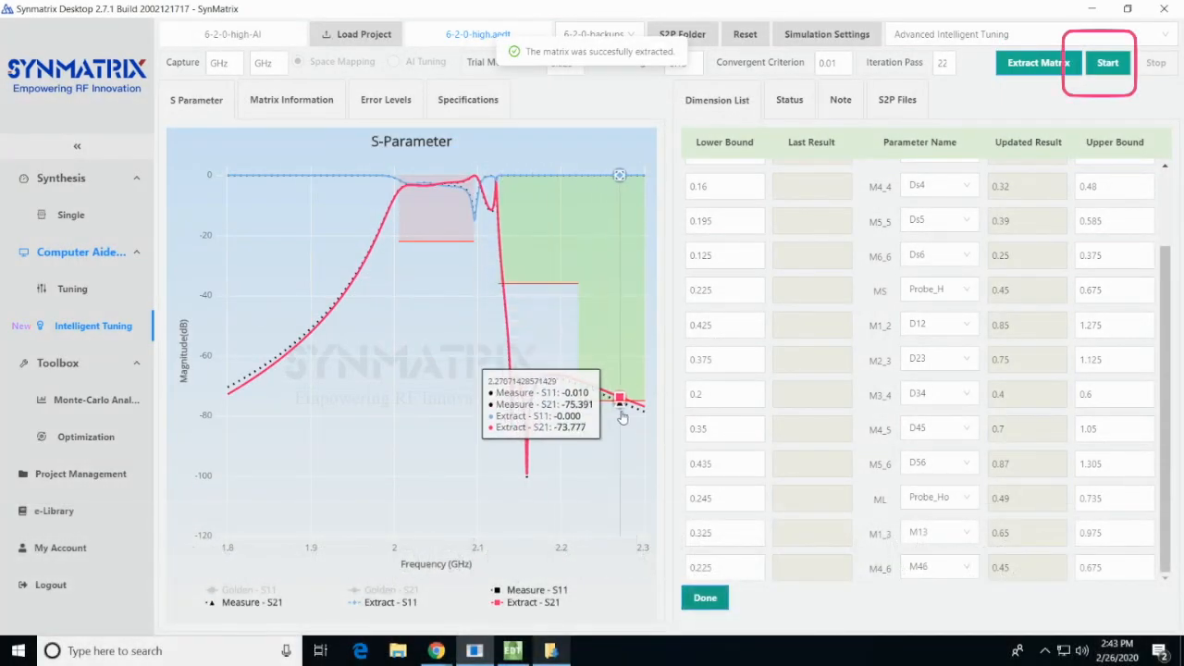
pyautogui.click(1107, 63)
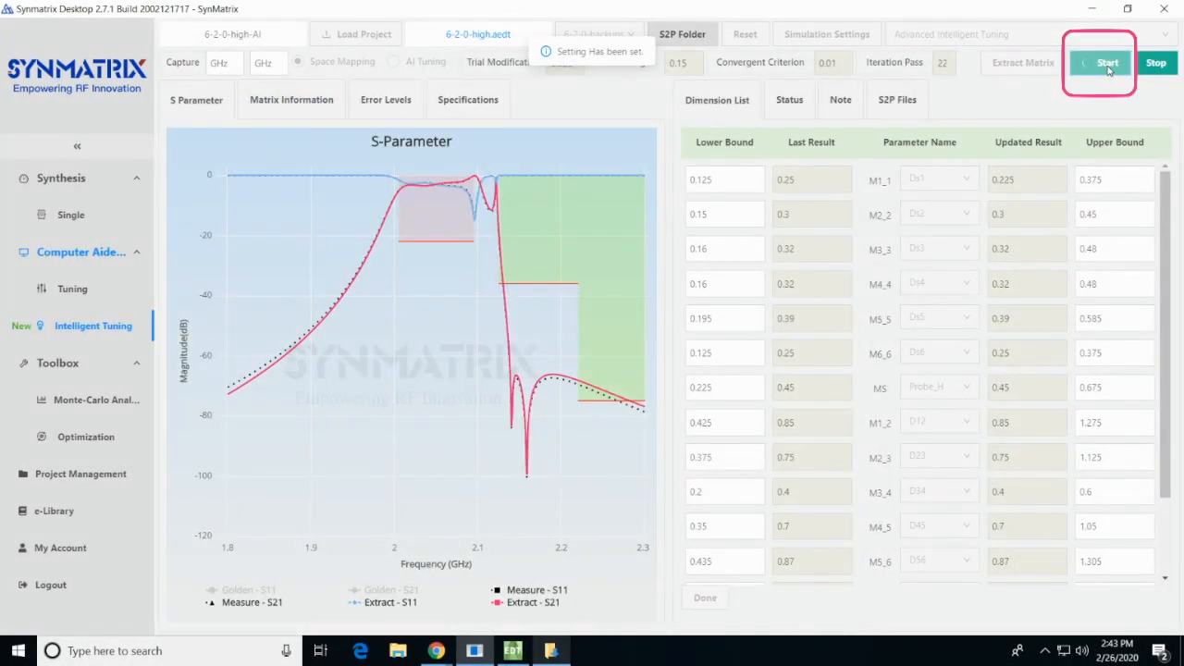